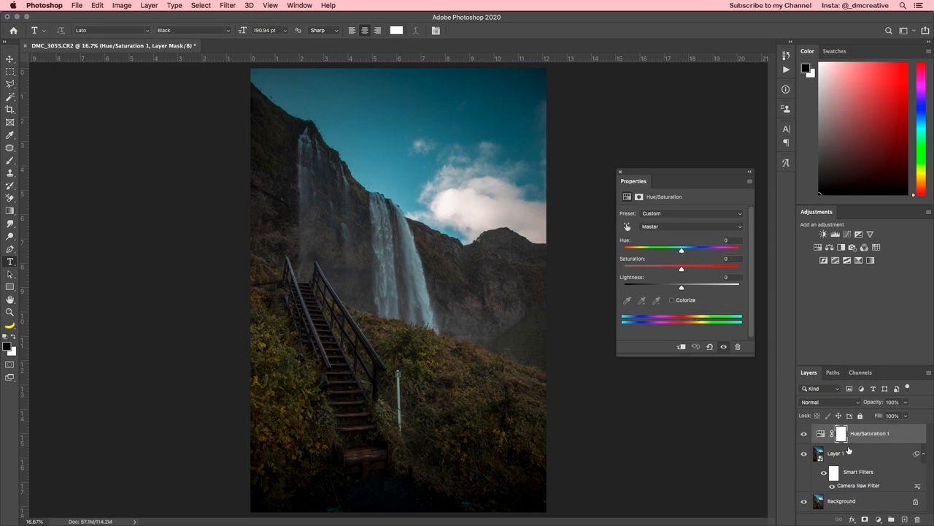
- Invert the Hue/Saturation mask to black with Cmd+I, ready for painting back in
{"action": "key", "text": "cmd+i"}
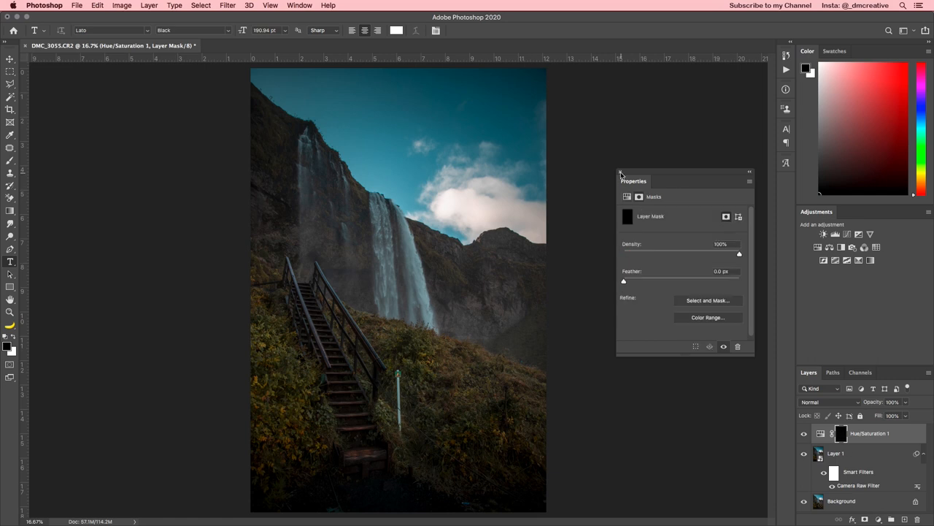
{"action": "left_click", "coordinate": [620, 172]}
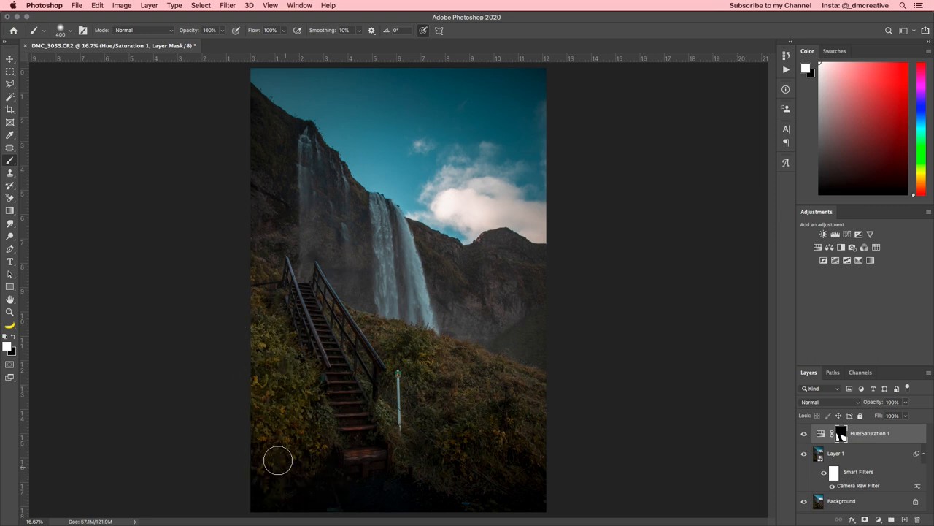
{"action": "mouse_move", "coordinate": [400, 500]}
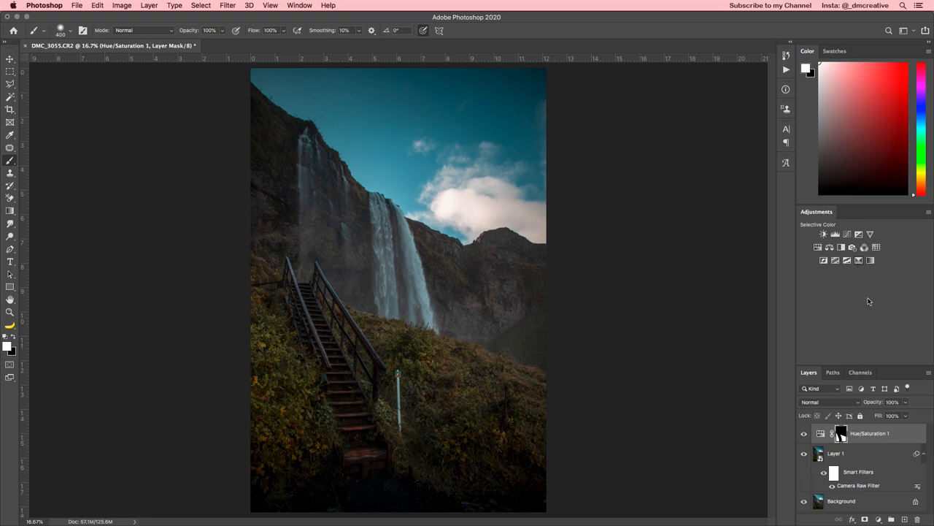
- Add a Selective Color layer and shift the Blacks range slightly toward cyan
{"action": "left_click", "coordinate": [858, 260]}
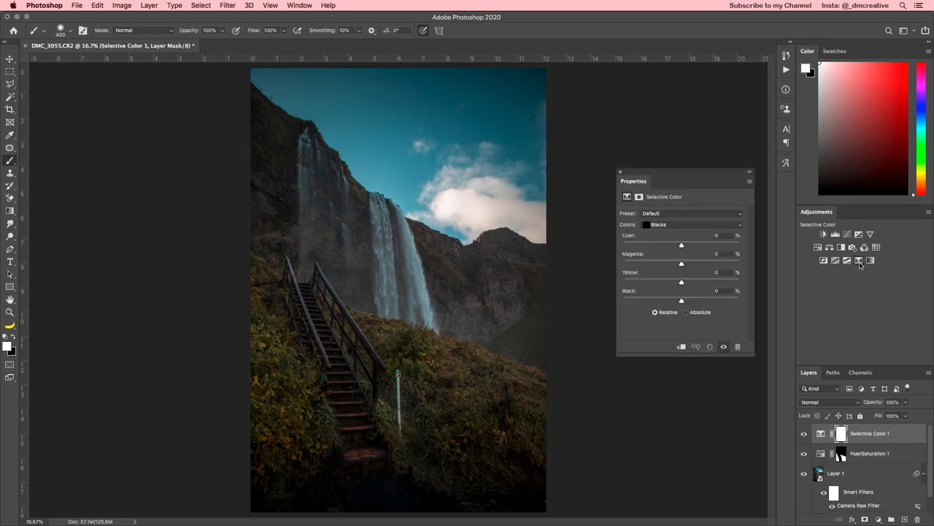
{"action": "left_click", "coordinate": [693, 225]}
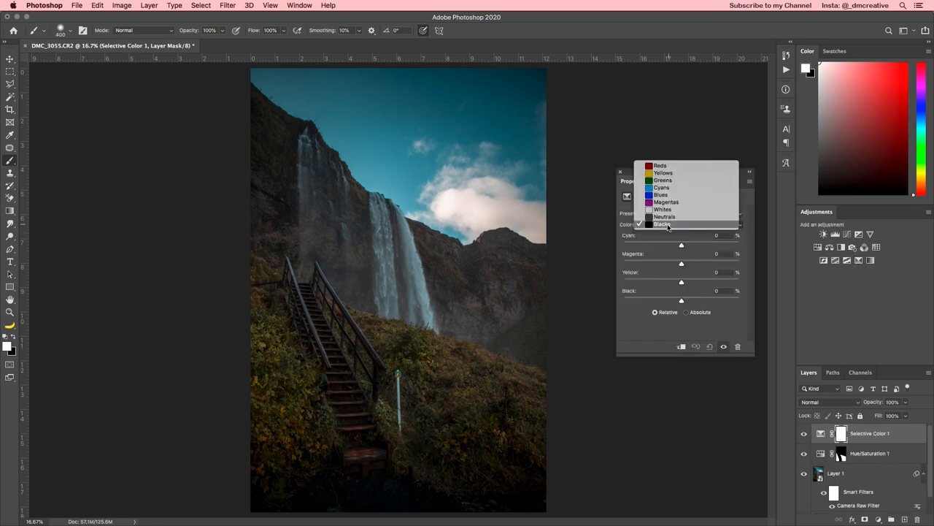
{"action": "left_click", "coordinate": [663, 223]}
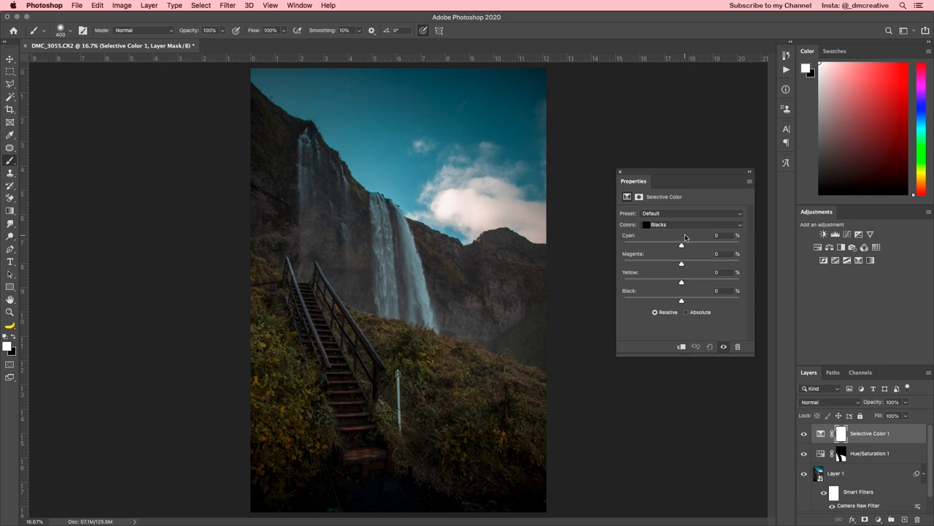
{"action": "mouse_move", "coordinate": [680, 300]}
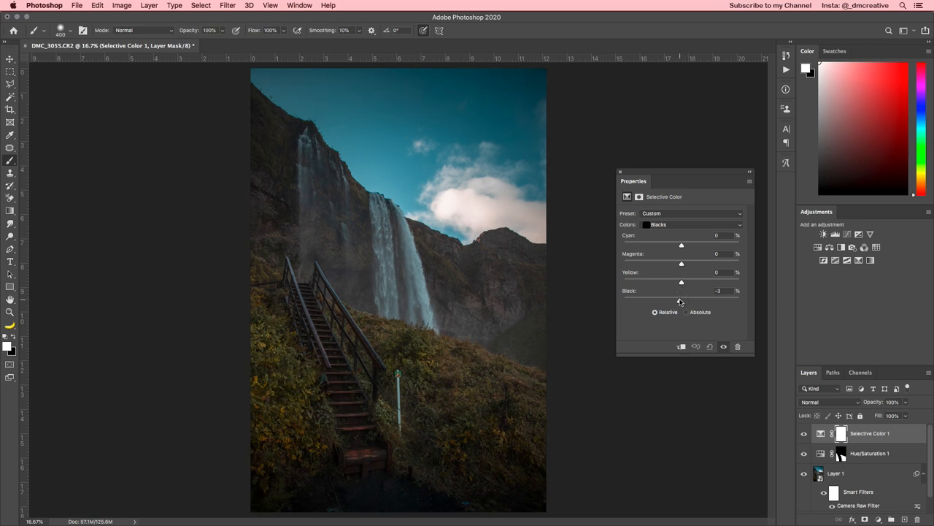
{"action": "left_click_drag", "start_coordinate": [680, 245], "coordinate": [683, 245]}
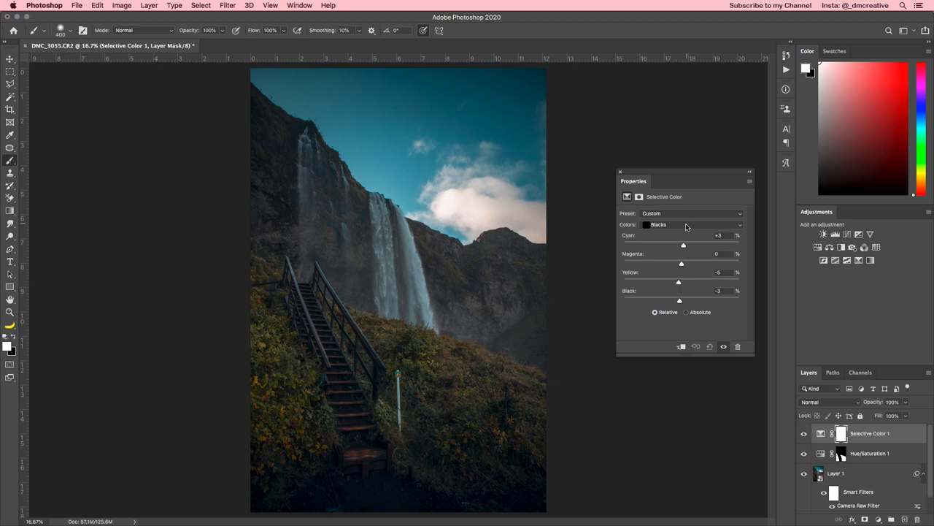
- Switch the Selective Color range to Whites for the next adjustment
{"action": "left_click", "coordinate": [686, 225]}
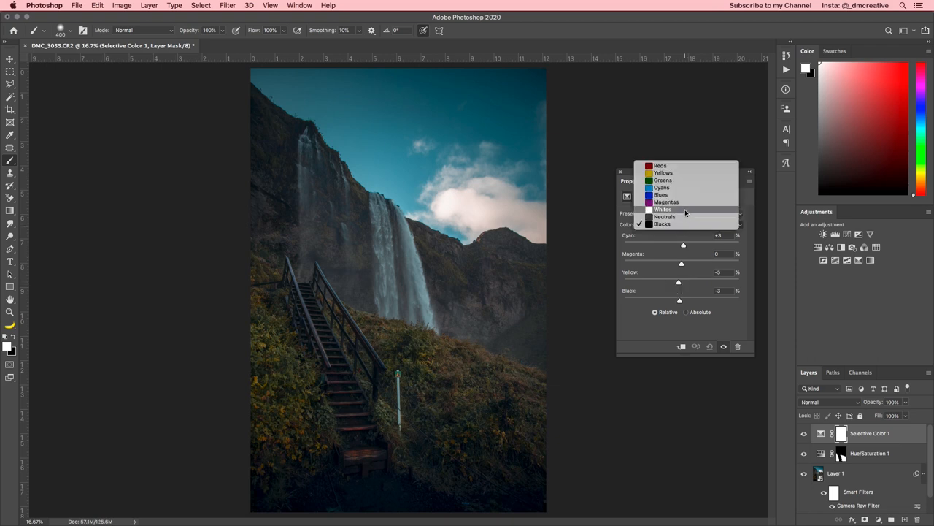
{"action": "left_click", "coordinate": [662, 210]}
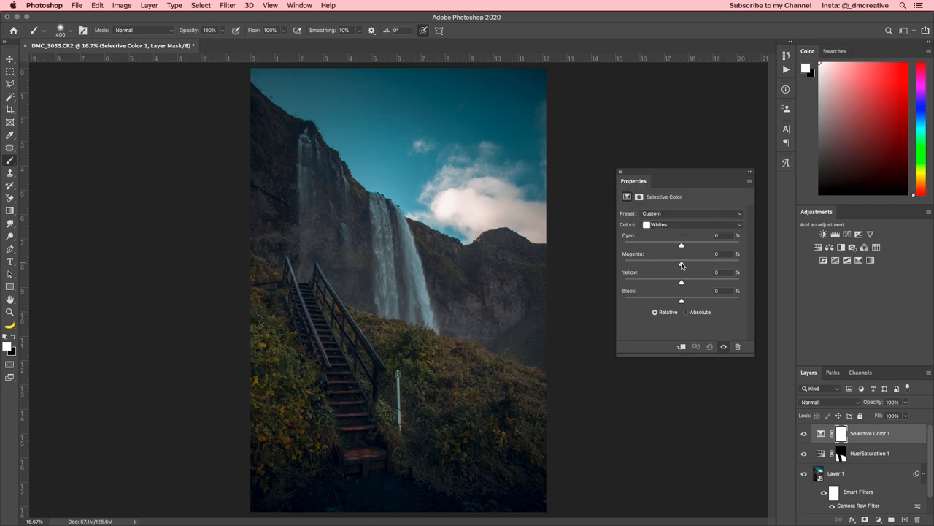